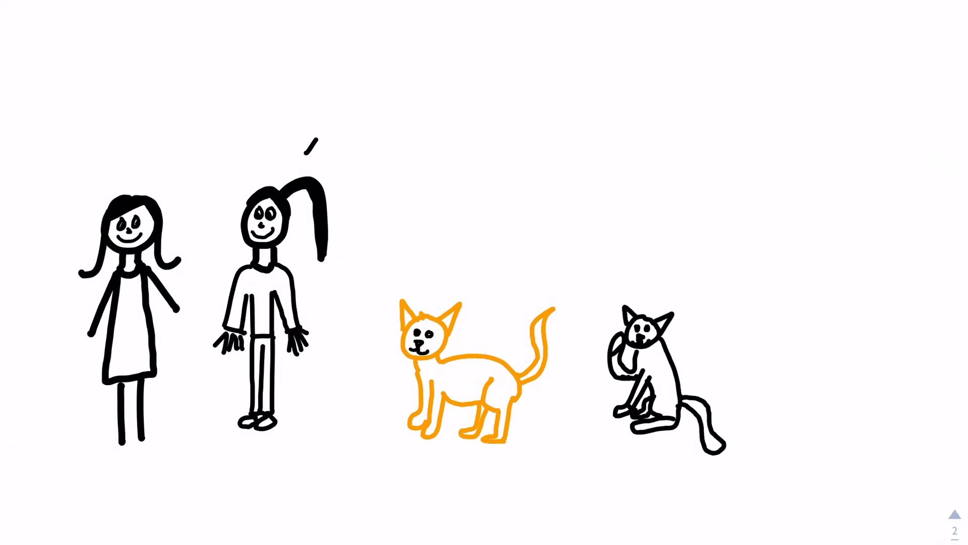
Caption the drawing of the girls and cats with 'These are my cats.'.
text(These are my cats.)
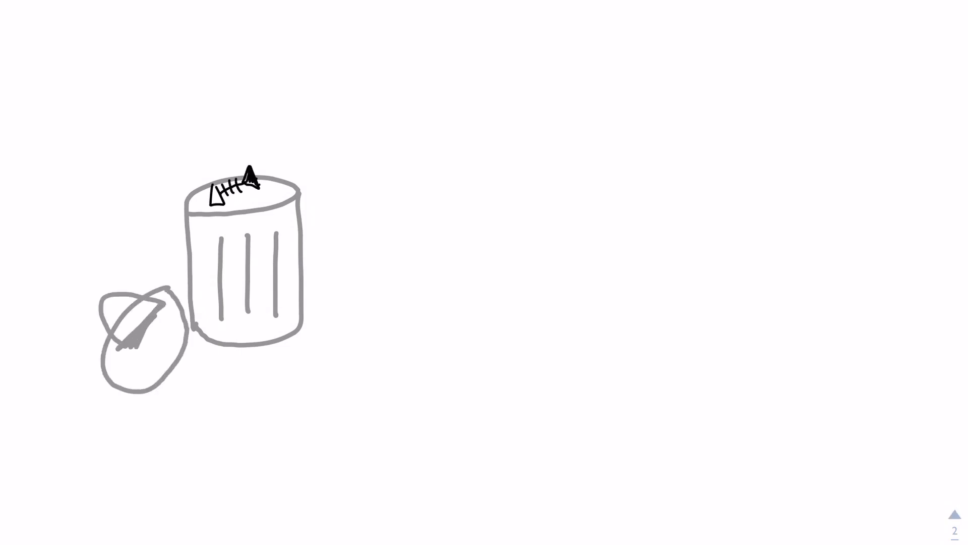
Draw the orange cat climbing the trash can and start the caption 'I love to play in the g...'.
drag(291, 198, 352, 318)
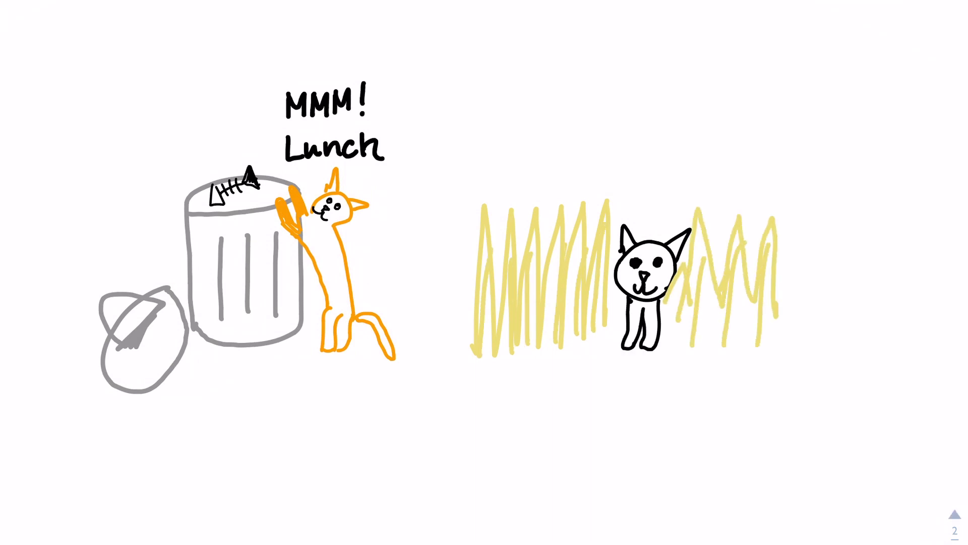
text(I love to play in the g)
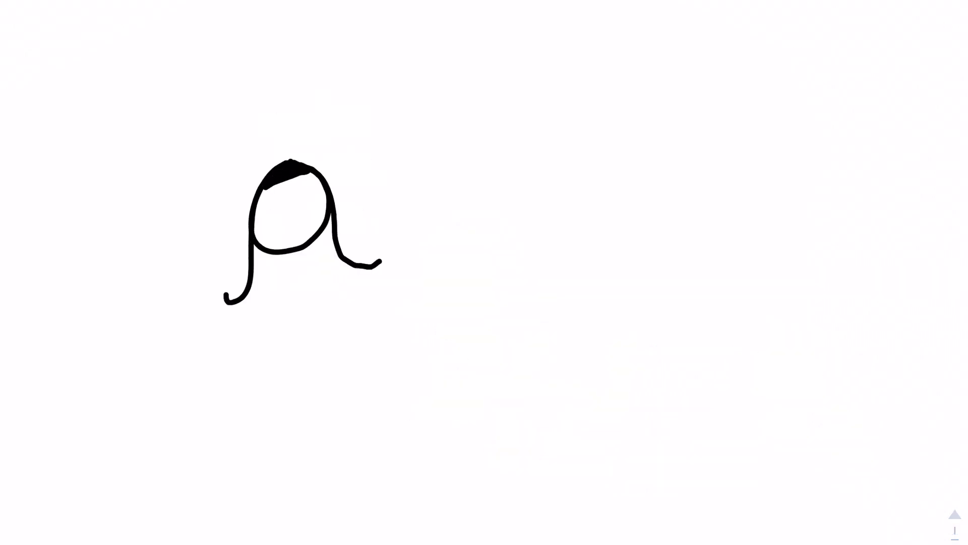
Draw the sneezing girl's face and body, then the orange cat with bristling fur.
drag(285, 259, 296, 396)
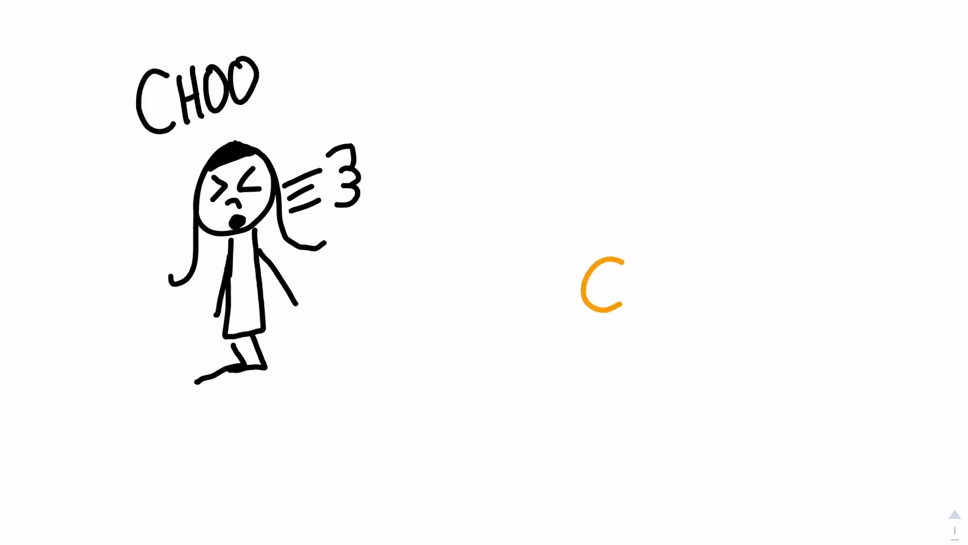
drag(602, 285, 617, 358)
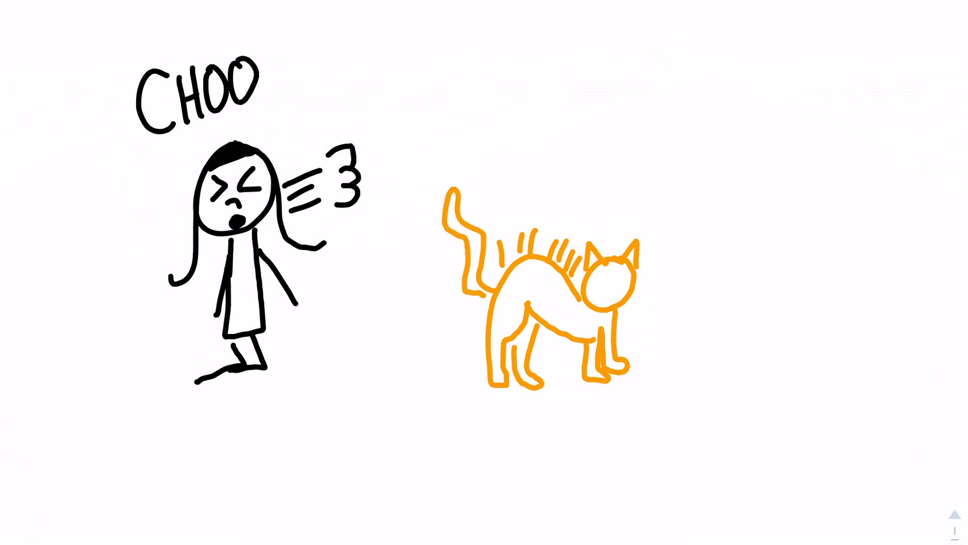
Handwrite the cat's caption 'why'd you make that loud sound...'.
text(why'd you me)
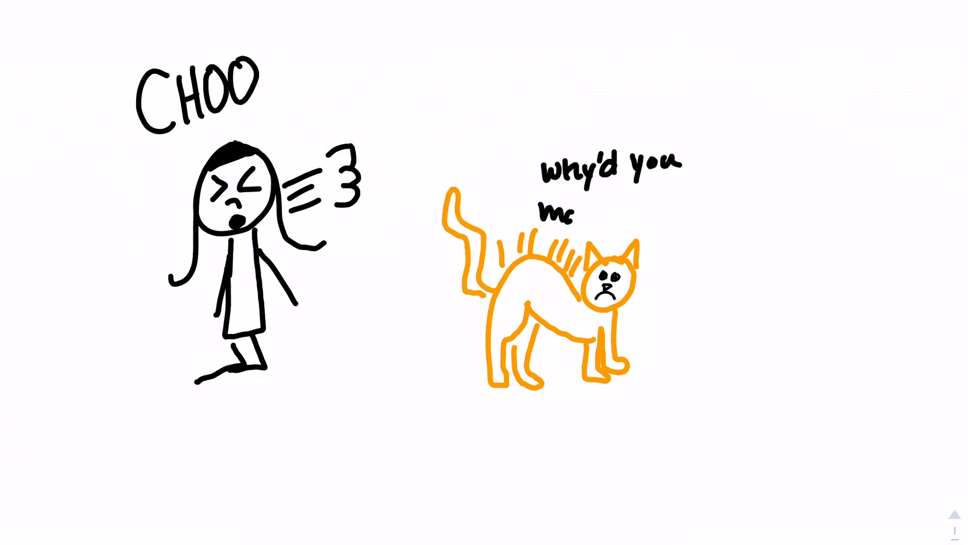
text(make that loud sound...)
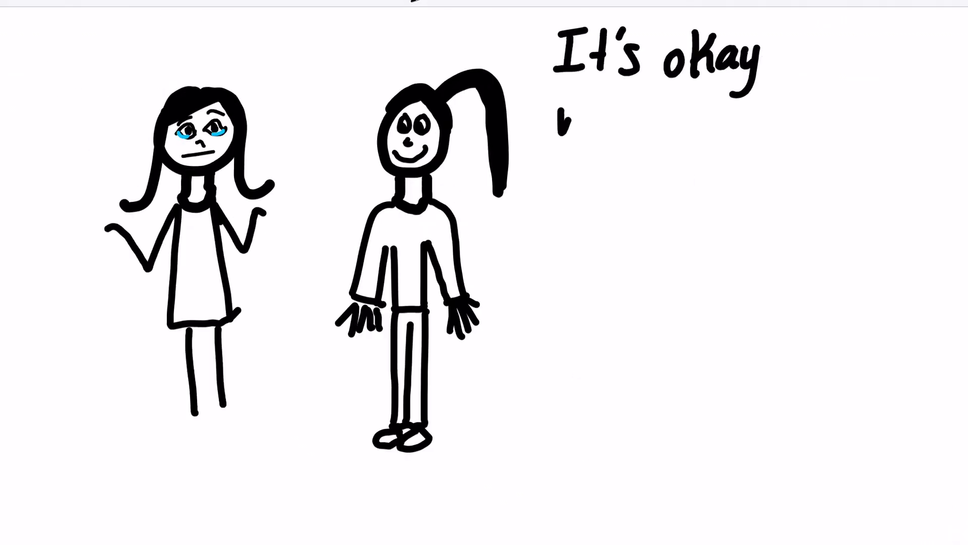
Write 'we just won't play outside', then draw the bed with a smiling face, cat and crying girl.
text(we just won't play outside)
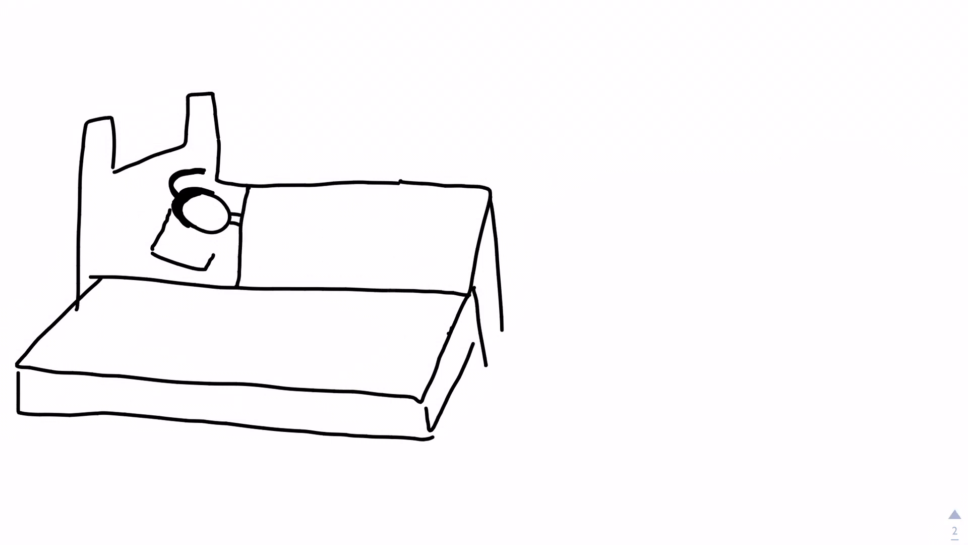
drag(191, 210, 272, 247)
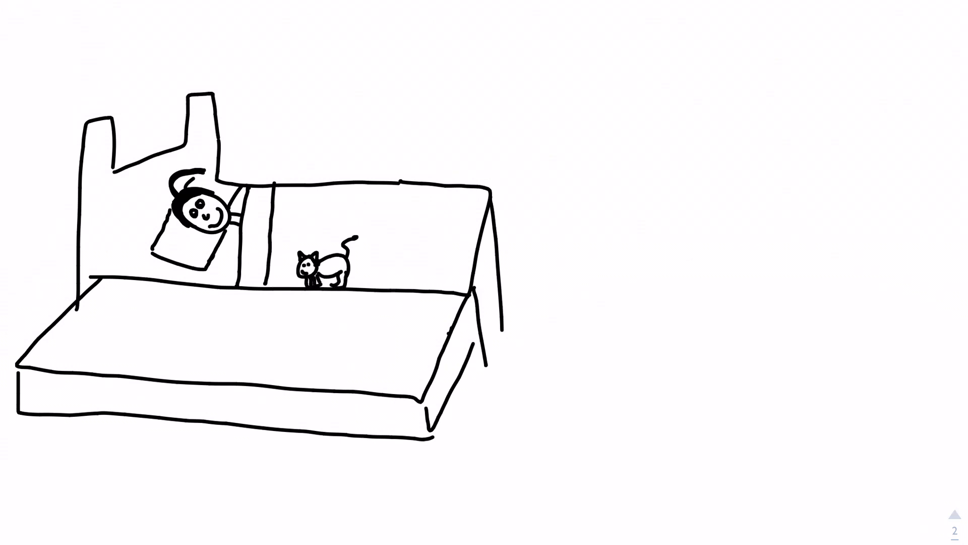
drag(130, 321, 179, 346)
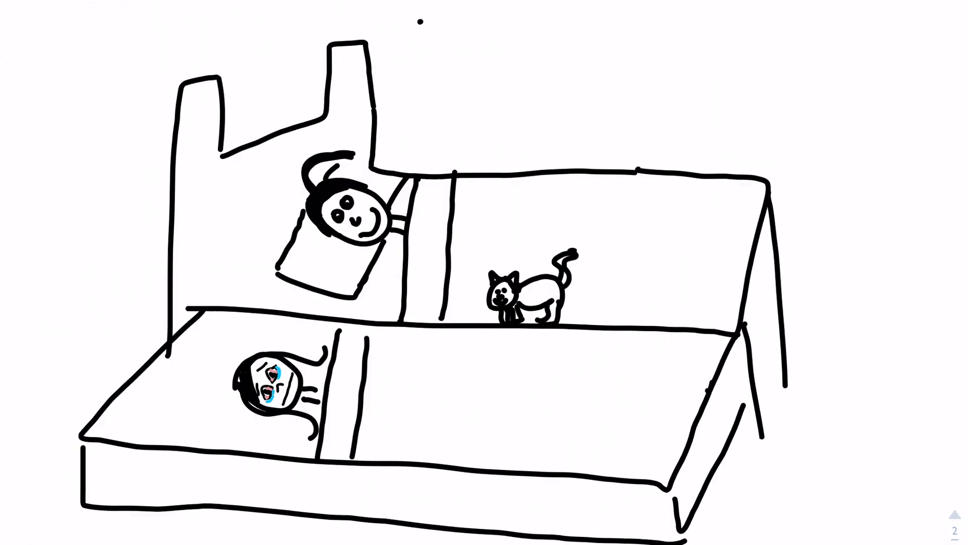
Handwrite the apology caption 'I'm sorry your alle...' and 'You'll'.
text(I'm sorry your alle)
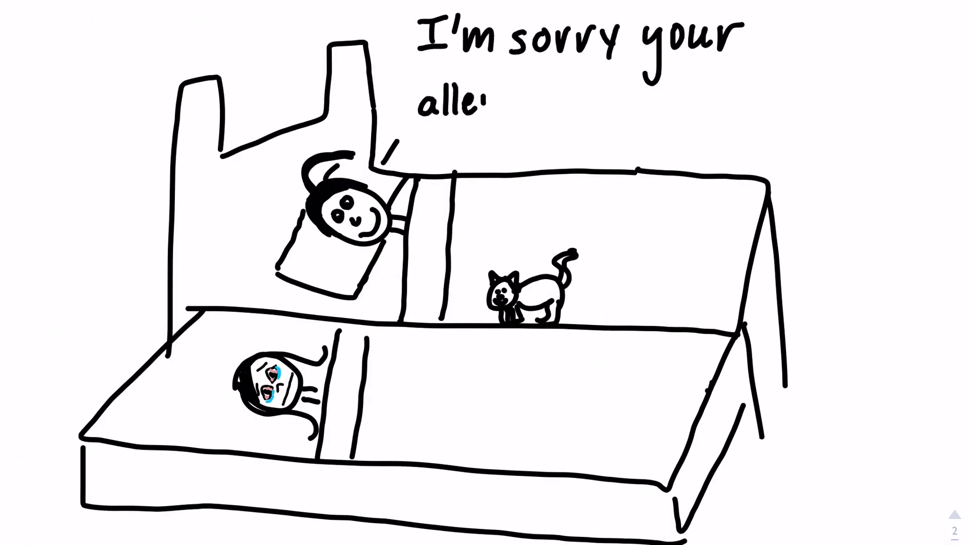
text(You'll)
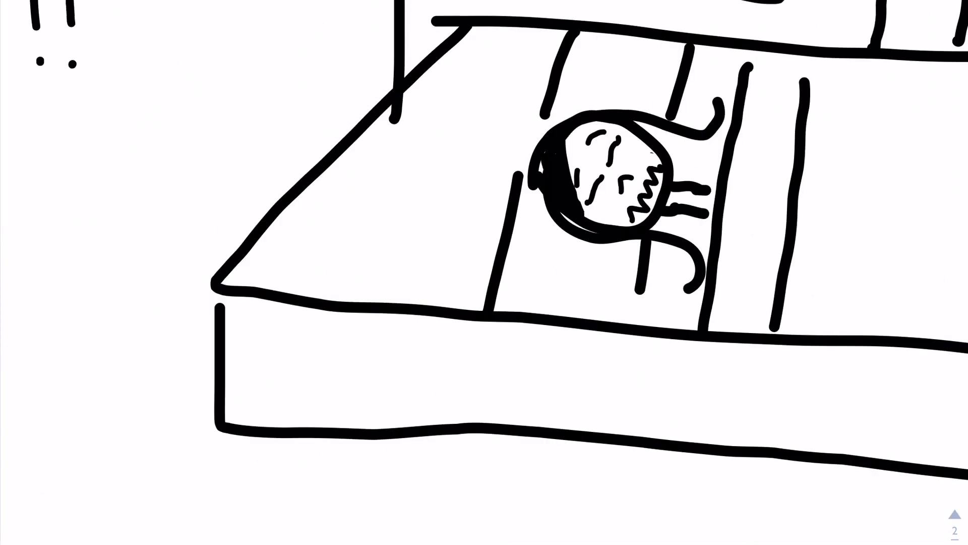
Write 'why can't I open my eyes' and draw the standing long-haired girl in a dress.
text(why can't I open my eyes)
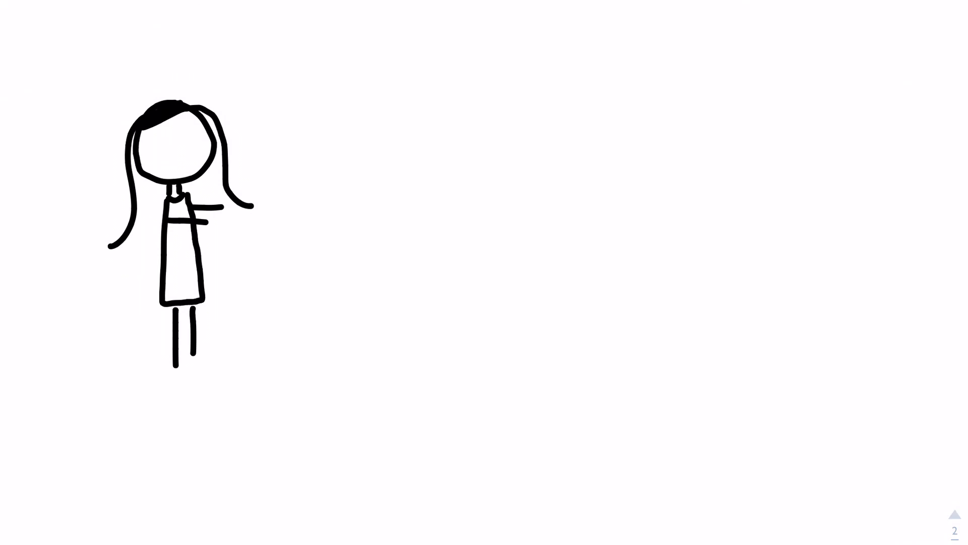
drag(375, 133, 369, 353)
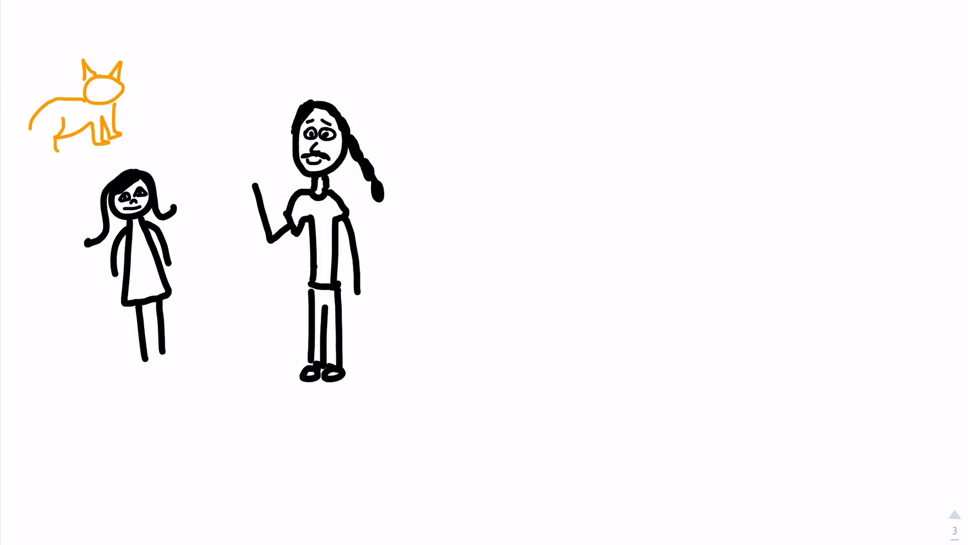
Handwrite the caption 'I'm allergic to cats and yo...' above the figures.
text(I'm)
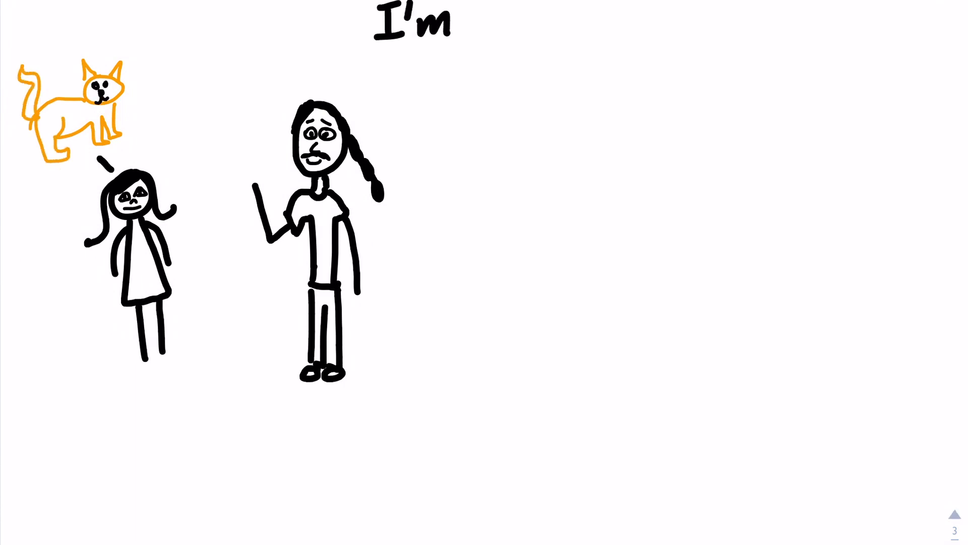
text(allergic to cats and yo)
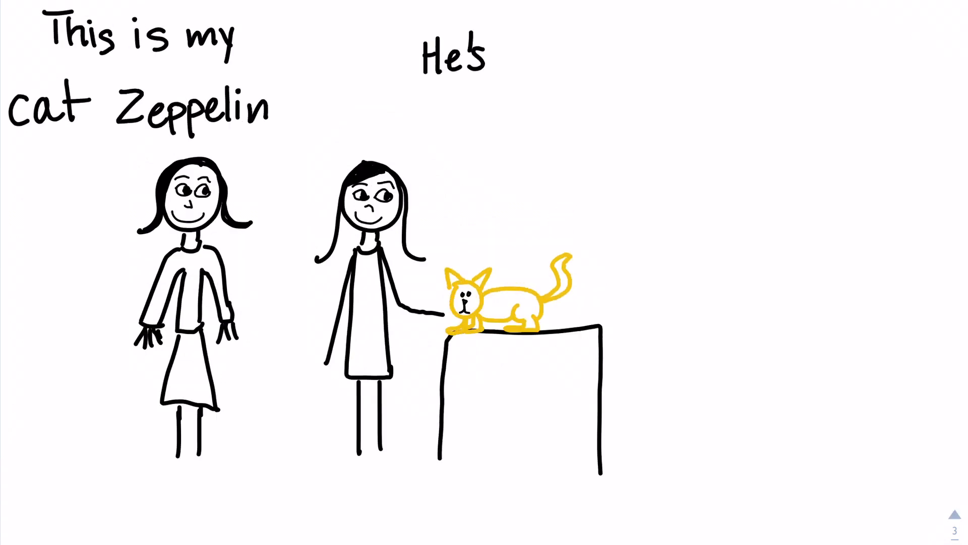
Write 'very fluff' and 'I'm sorry I don't know why h...', then draw the brown box's sides.
text(very fluff)
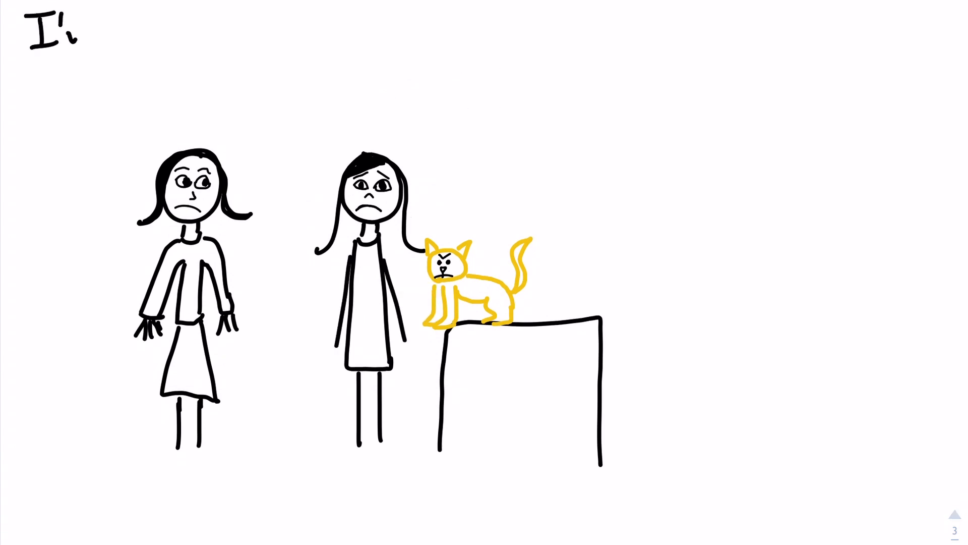
text(I'm sorry I don't know why h)
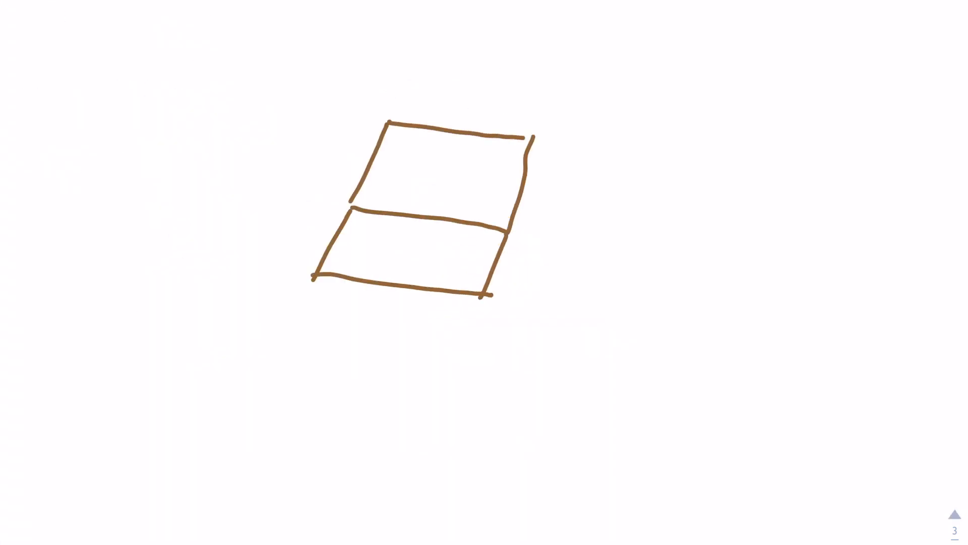
drag(352, 297, 532, 370)
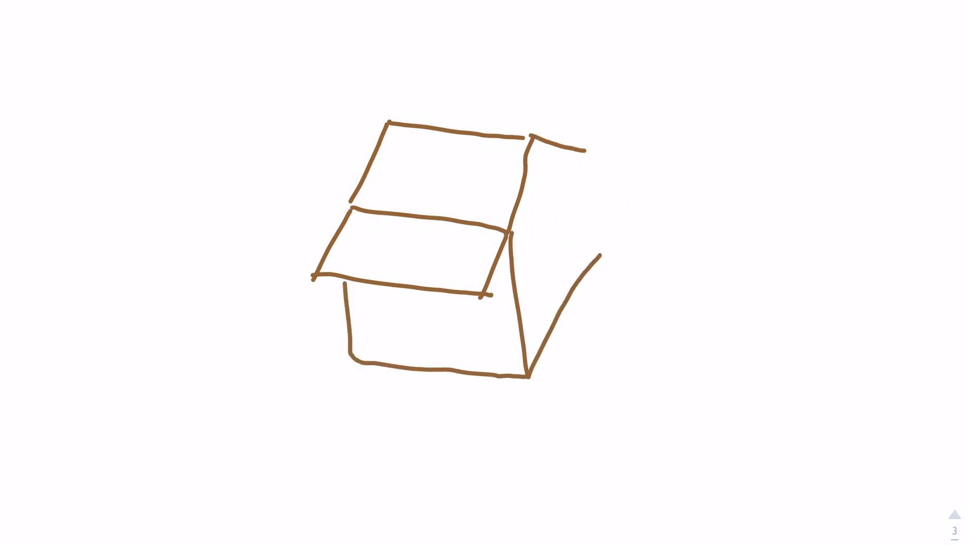